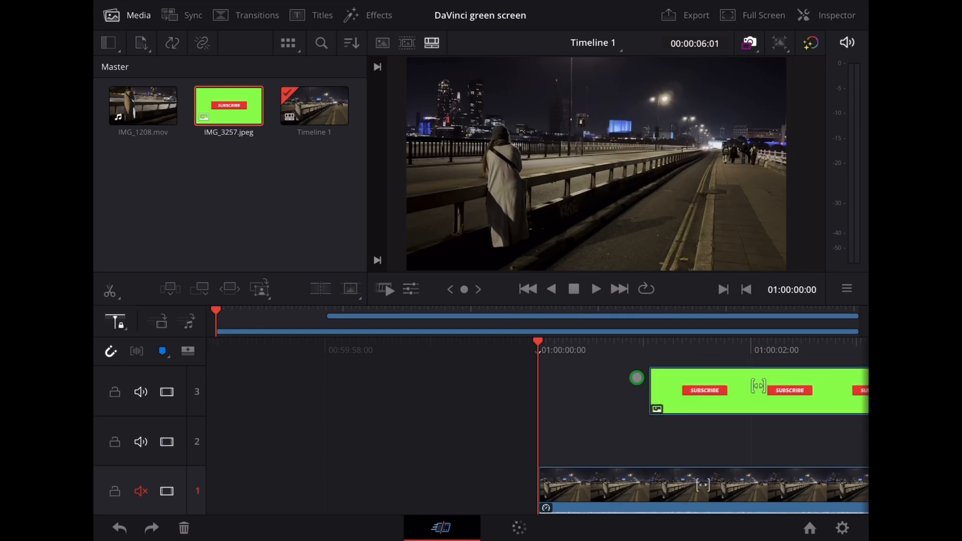
# Step: Sample the green background into node 02's HSL qualifier, centring hue at 58.6
pyautogui.click(595, 288)
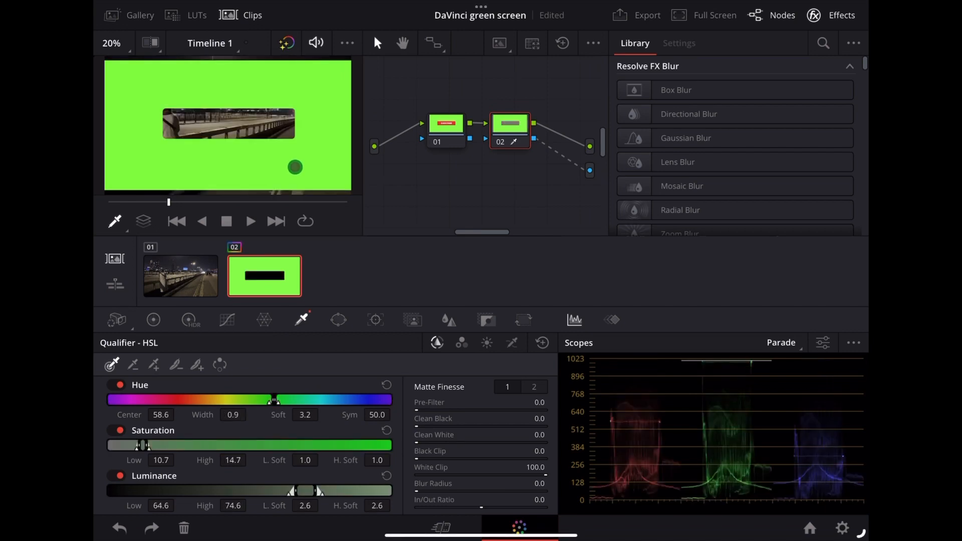
pyautogui.click(221, 366)
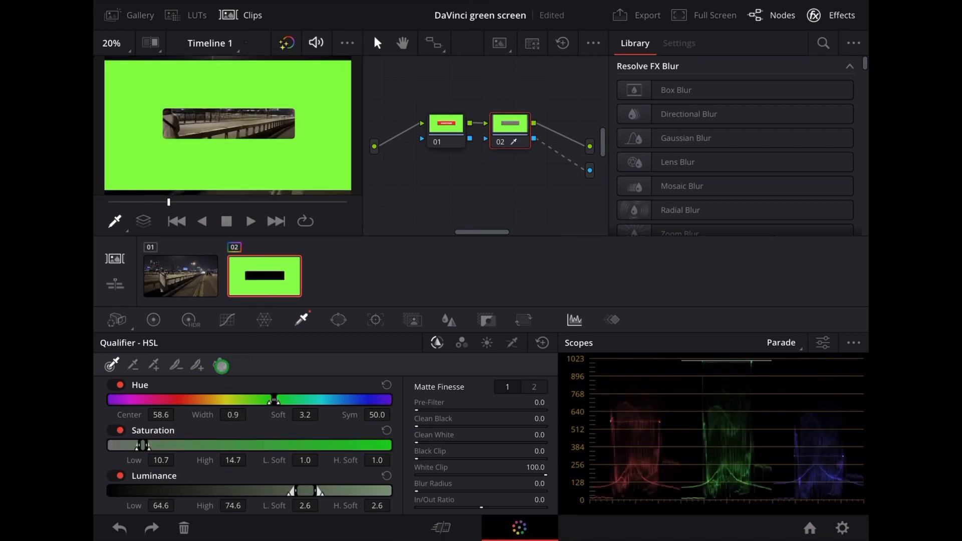